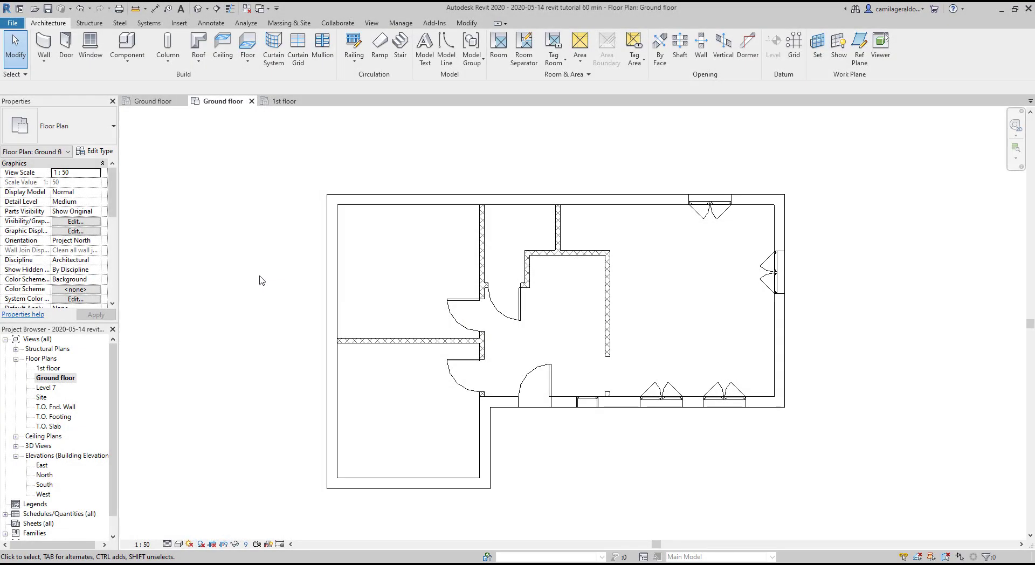
{"action": "mouse_move", "coordinate": [263, 276]}
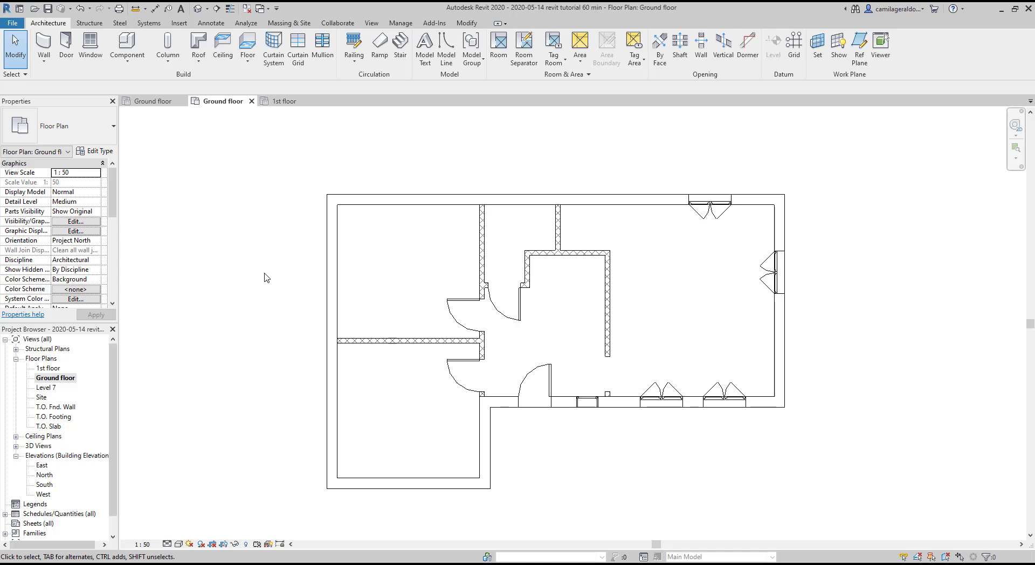
Bring up the Insert tools, then the View ribbon with the view-creation tools.
{"action": "left_click", "coordinate": [179, 23]}
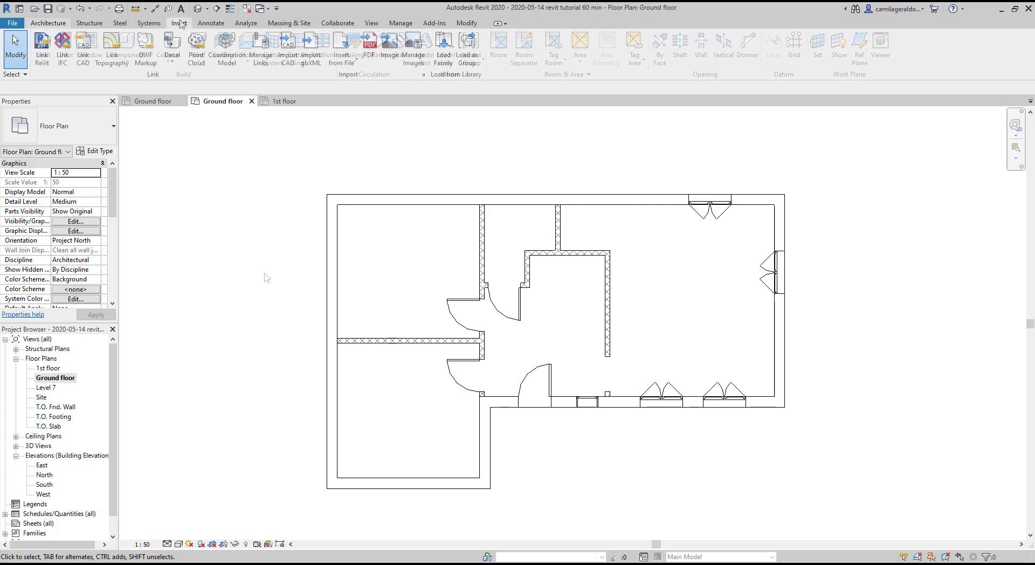
{"action": "left_click", "coordinate": [371, 23]}
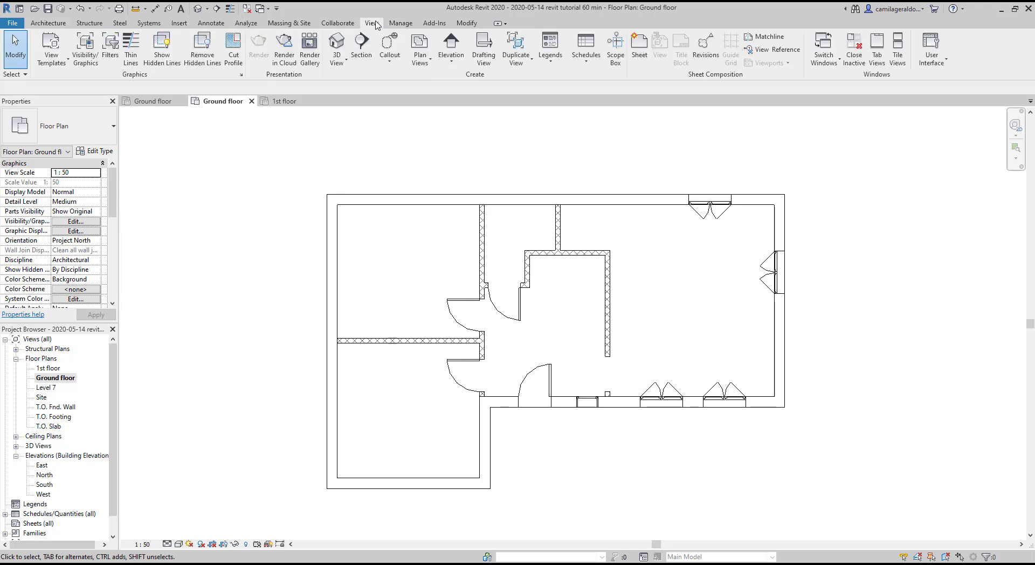
{"action": "mouse_move", "coordinate": [360, 46]}
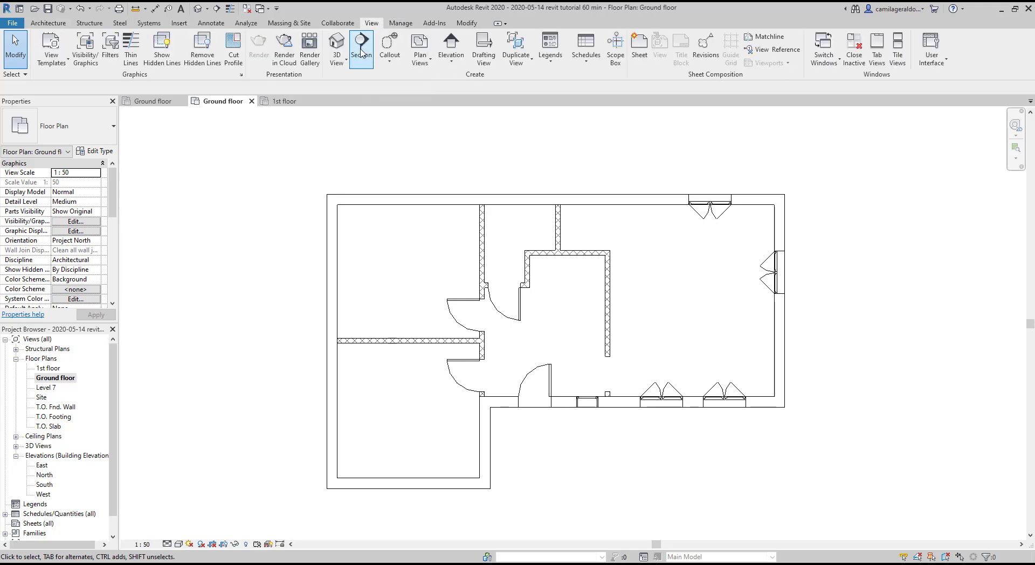
Start the building Section tool, ready to place the cut line across the plan.
{"action": "left_click", "coordinate": [360, 47]}
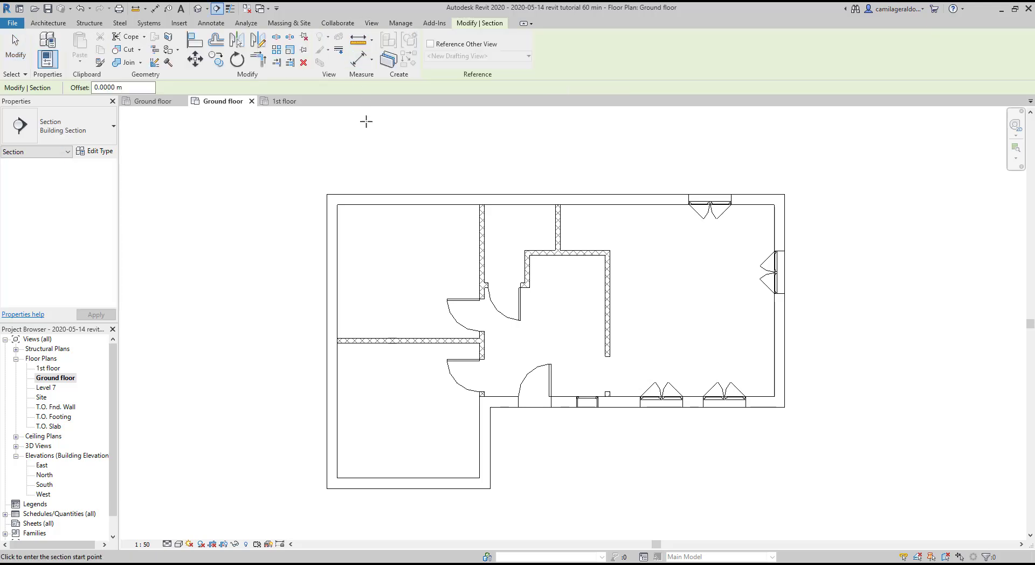
{"action": "mouse_move", "coordinate": [277, 314]}
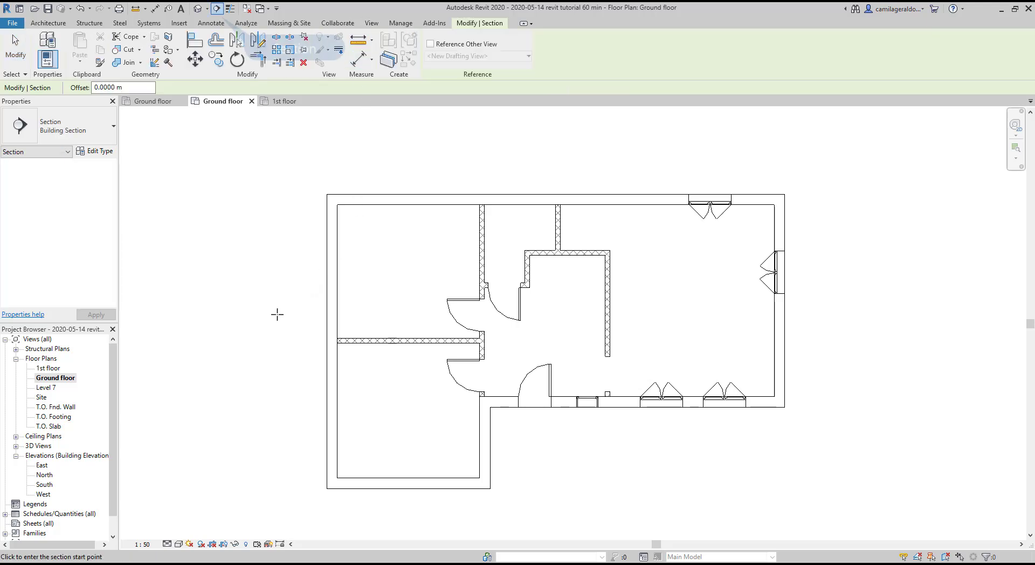
{"action": "mouse_move", "coordinate": [237, 42]}
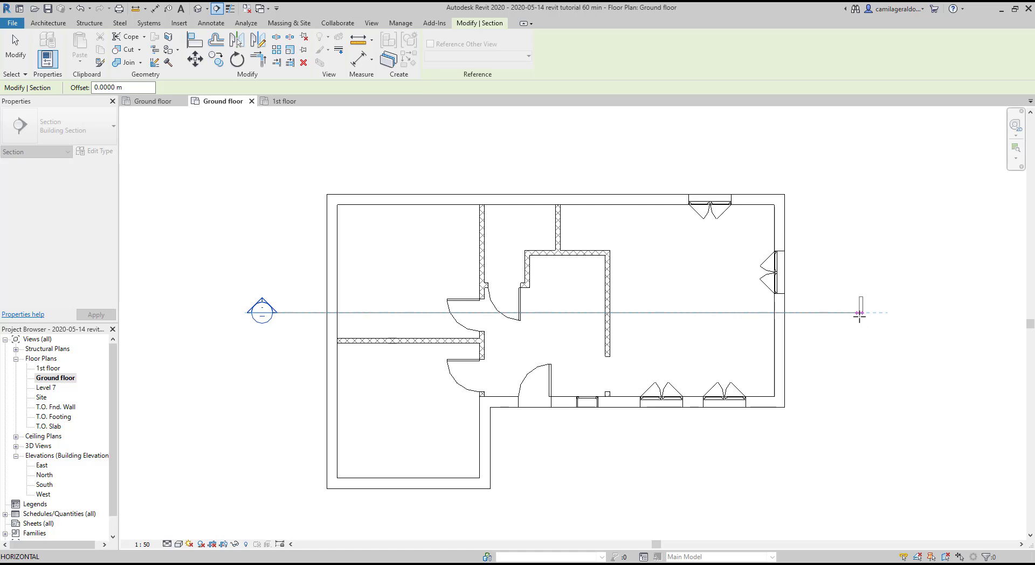
{"action": "mouse_move", "coordinate": [858, 315]}
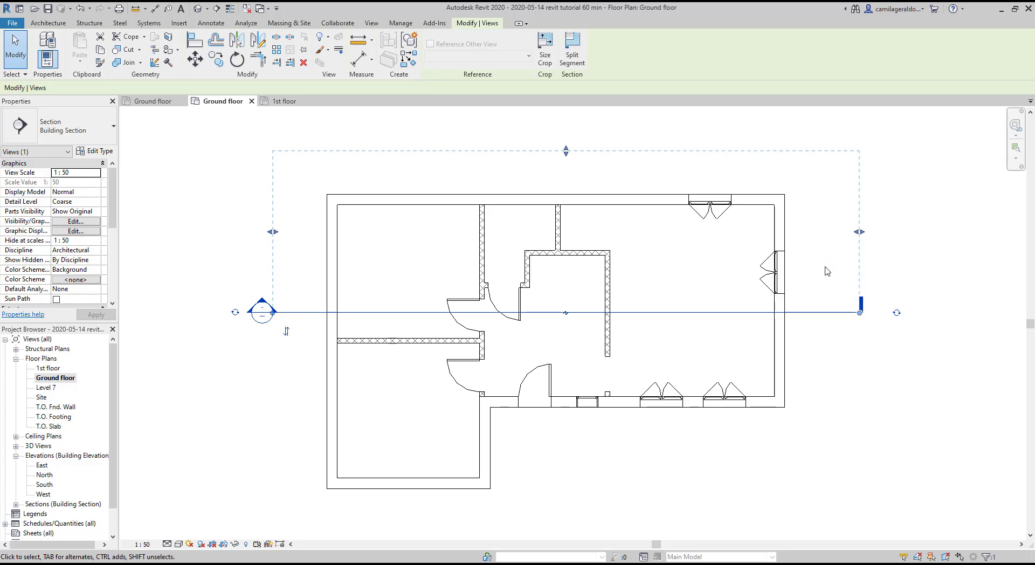
{"action": "mouse_move", "coordinate": [830, 274]}
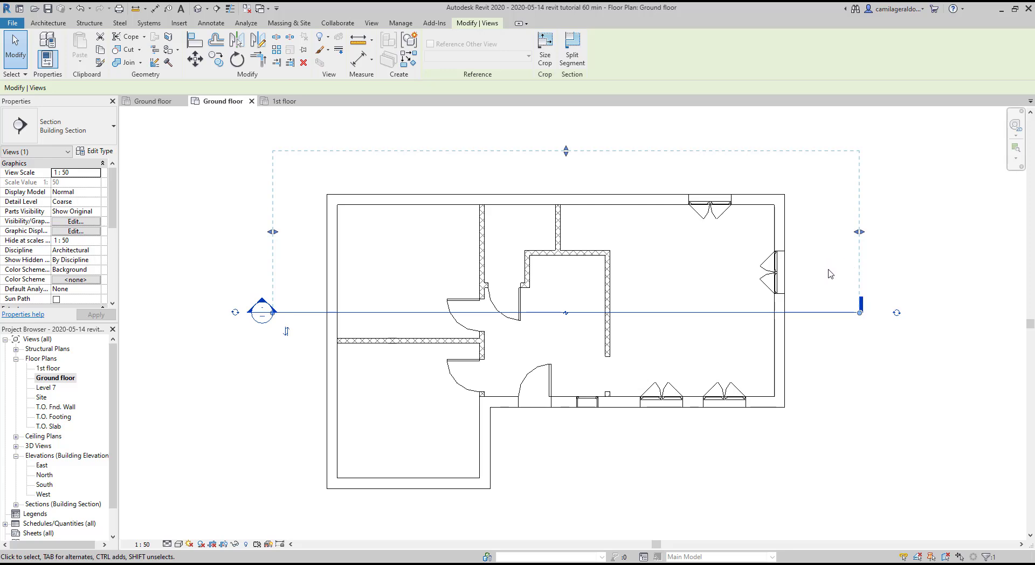
{"action": "mouse_move", "coordinate": [566, 150]}
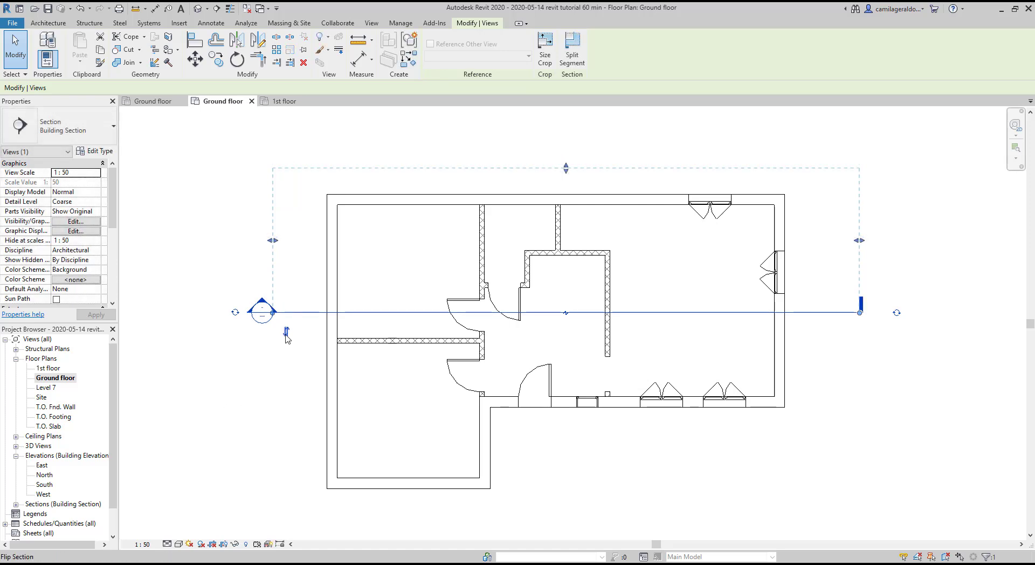
Pull the section's dashed far-clip boundary slightly closer to the cut line.
{"action": "left_click", "coordinate": [285, 328]}
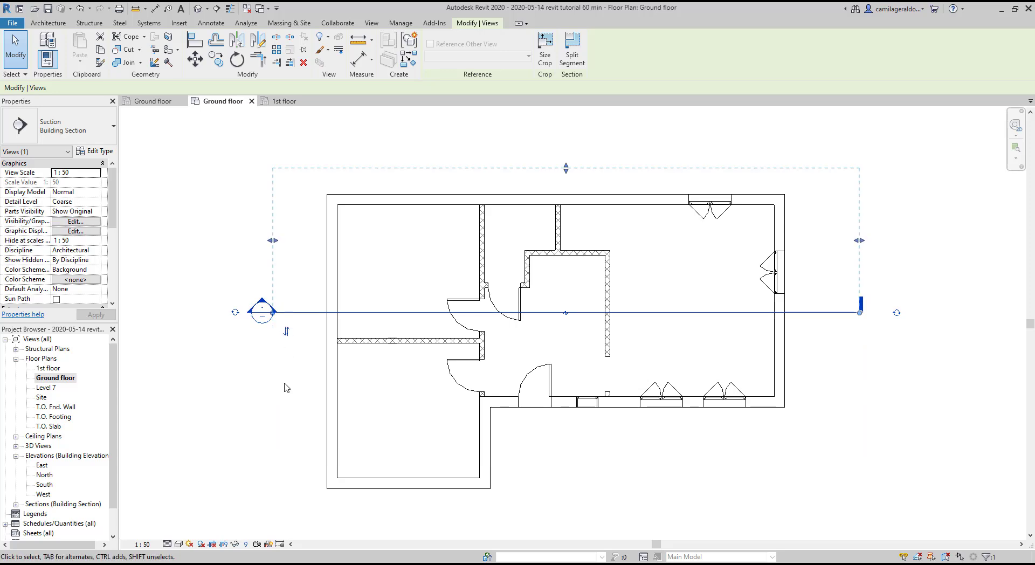
{"action": "mouse_move", "coordinate": [11, 513]}
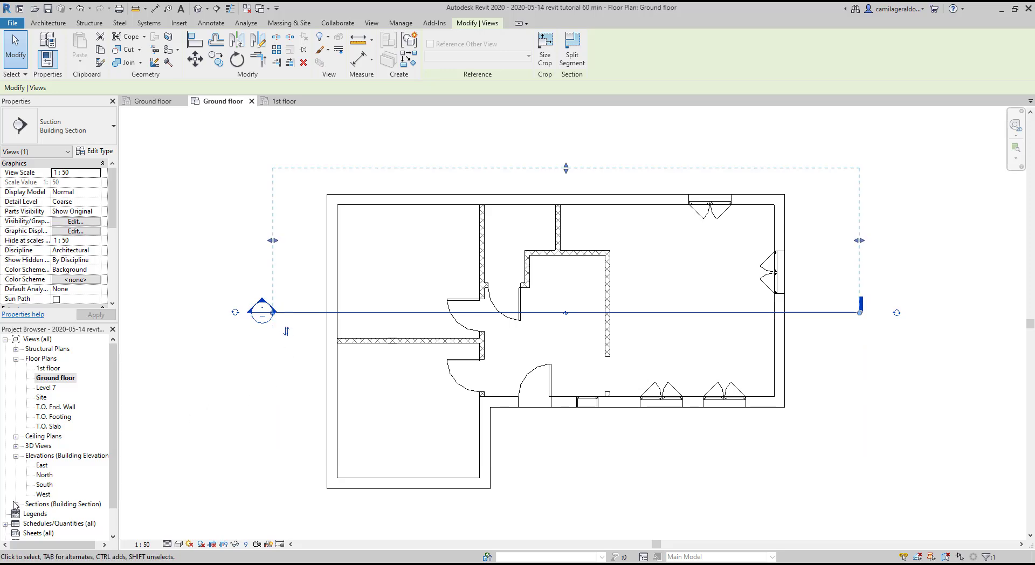
Open Section 1 from the Project Browser, then return to the Ground floor plan.
{"action": "left_click", "coordinate": [371, 23]}
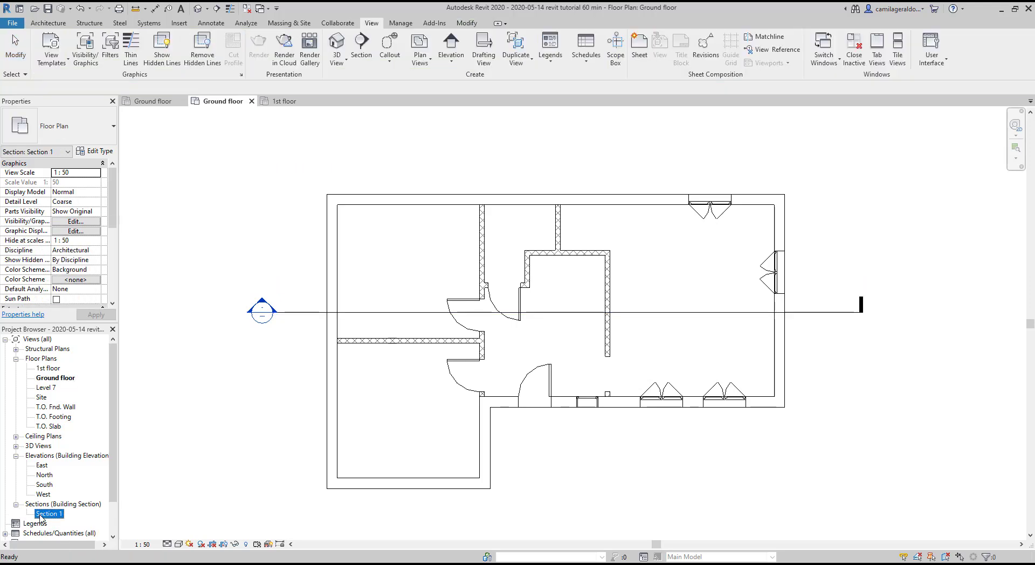
{"action": "double_click", "coordinate": [47, 513]}
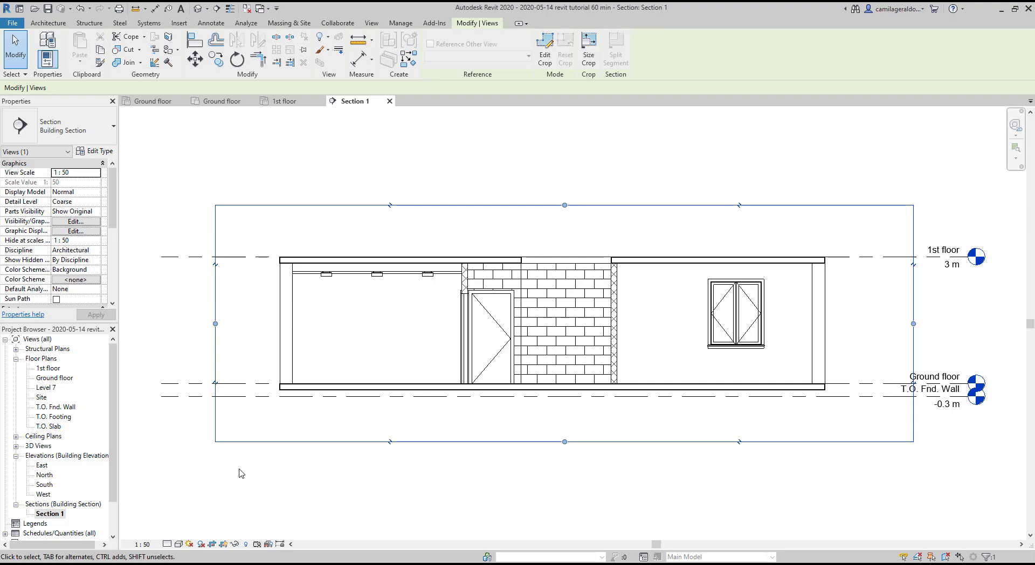
{"action": "left_click", "coordinate": [222, 101]}
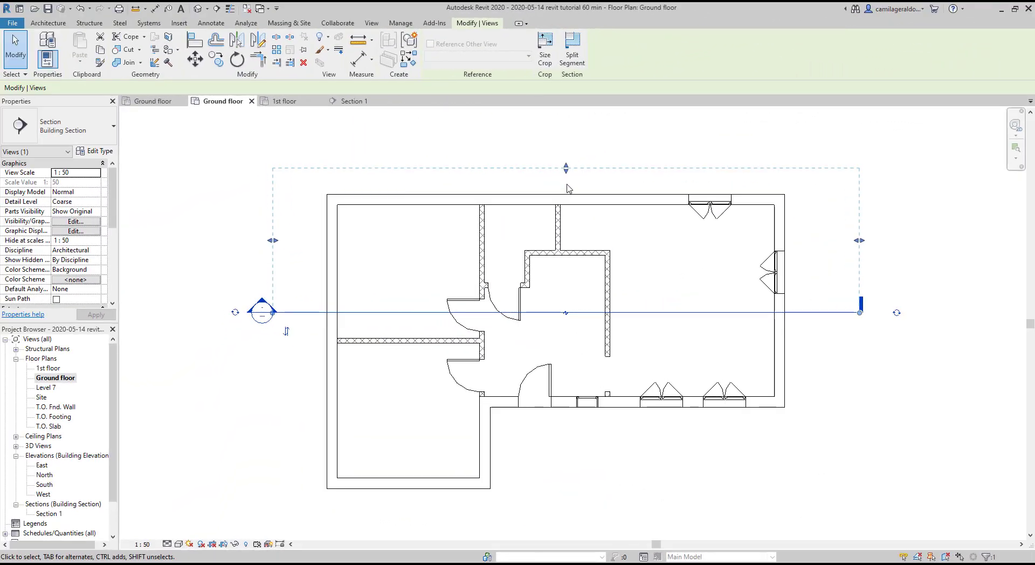